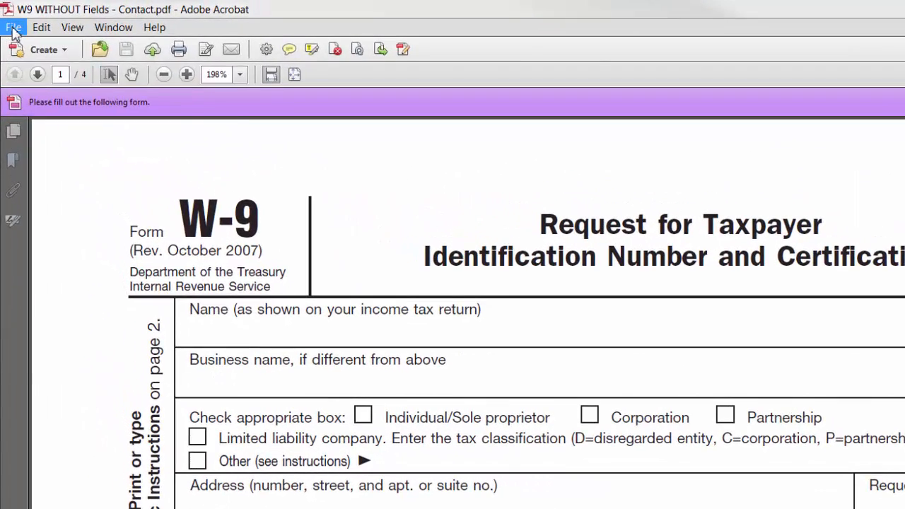
Review the W-9's document properties from the File menu and dismiss them.
left_click(12, 27)
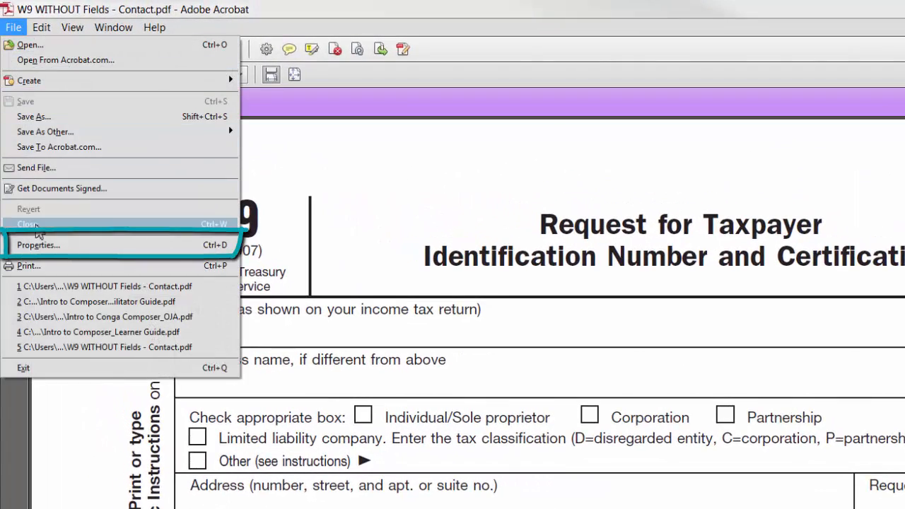
left_click(38, 245)
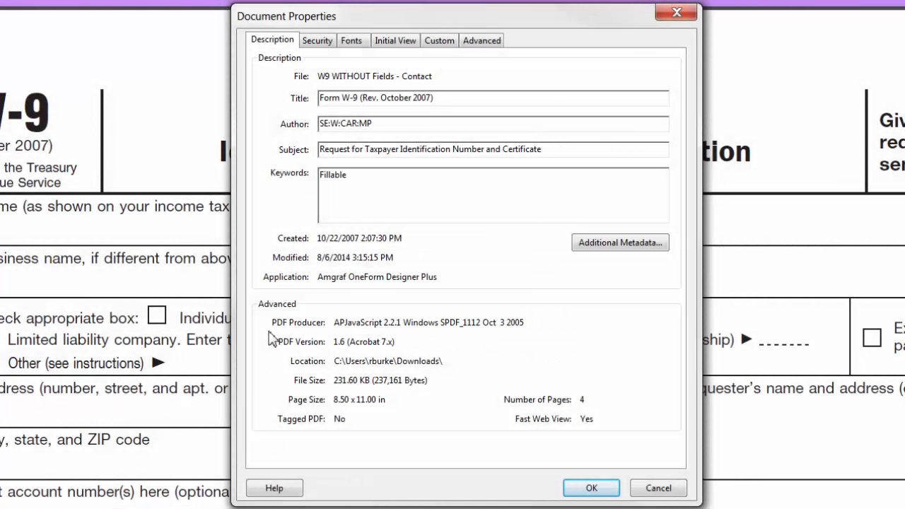
mouse_move(591, 488)
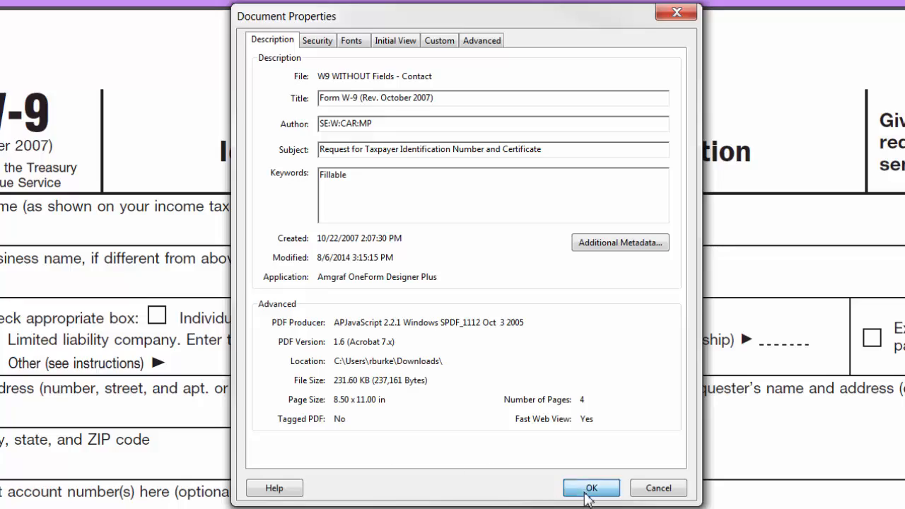
left_click(592, 488)
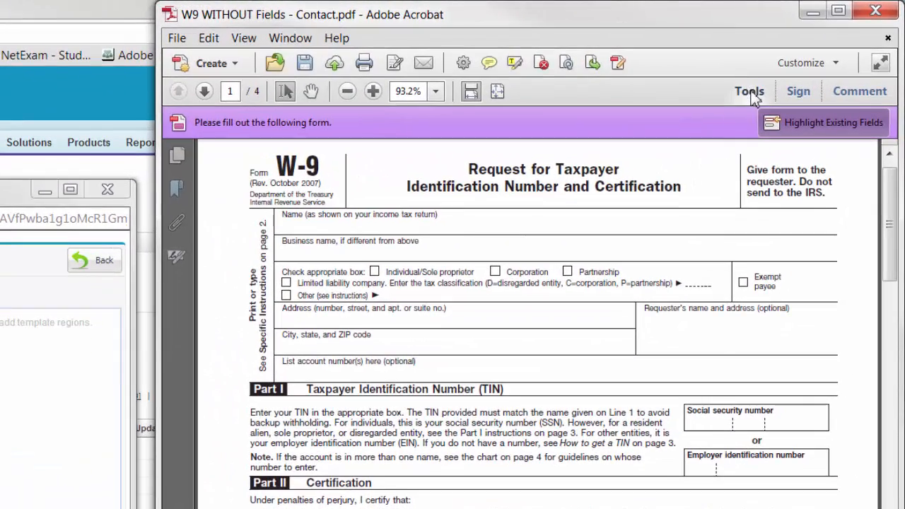
Enter form-editing mode via Tools > Forms > Edit to show the W-9 fields.
left_click(749, 90)
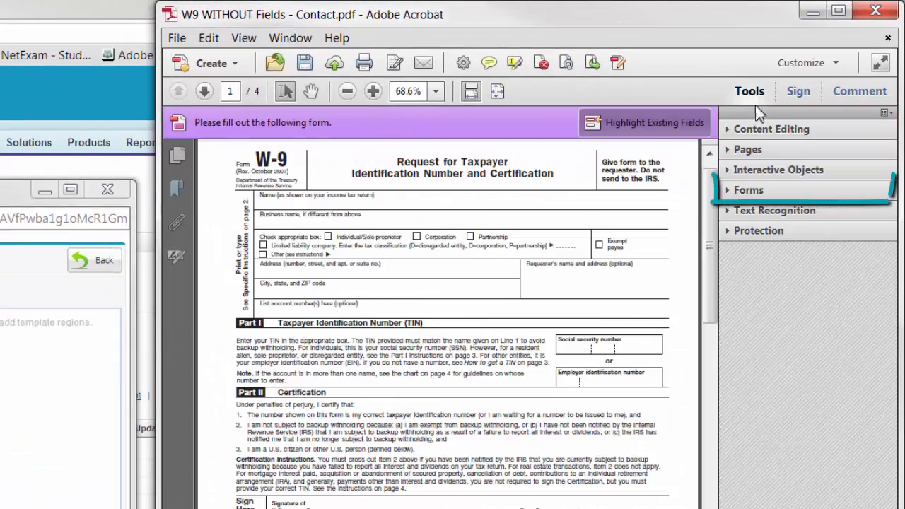
left_click(749, 190)
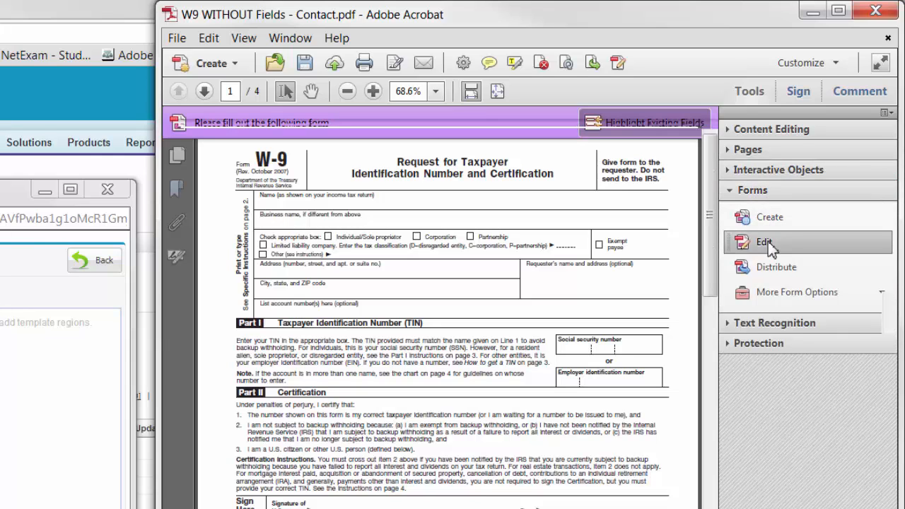
left_click(764, 242)
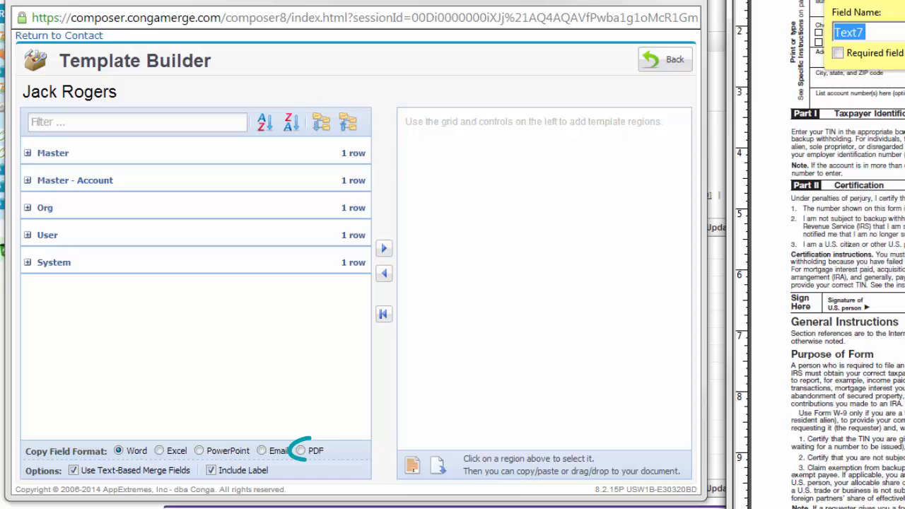
Choose PDF as the merge field copy format in the Template Builder.
left_click(300, 450)
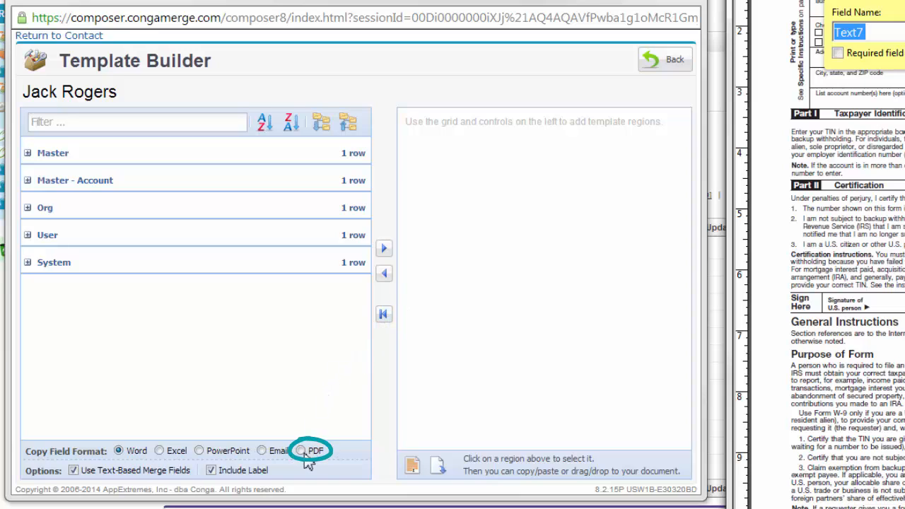
left_click(300, 449)
type("f")
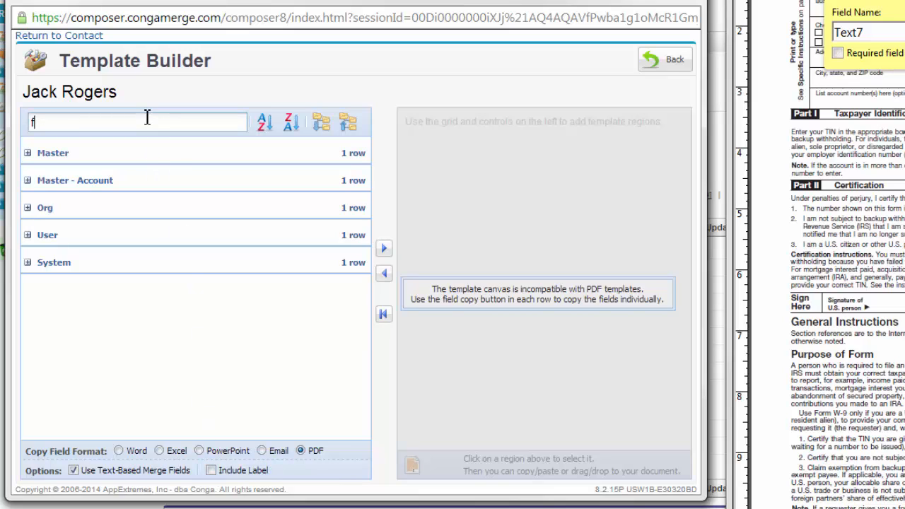
Filter the merge field list to 'fullname' and expand all groups to show matches.
type("ullname")
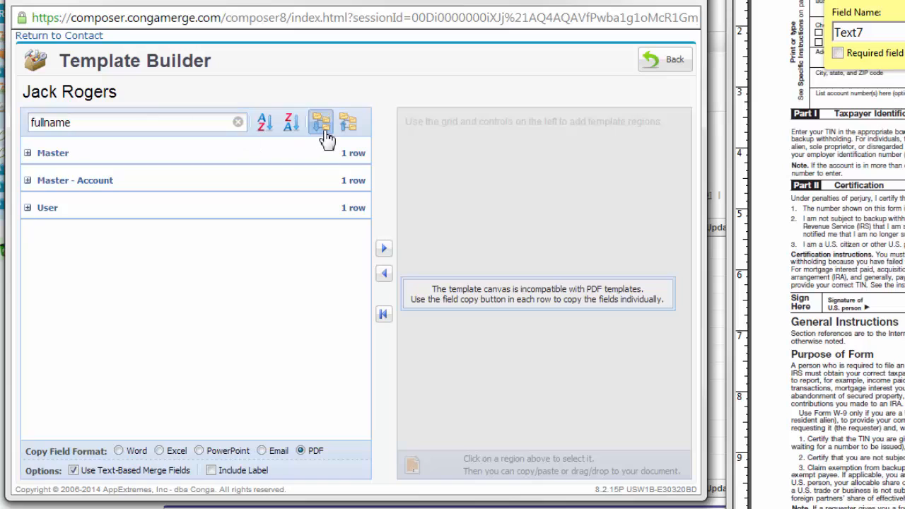
left_click(321, 121)
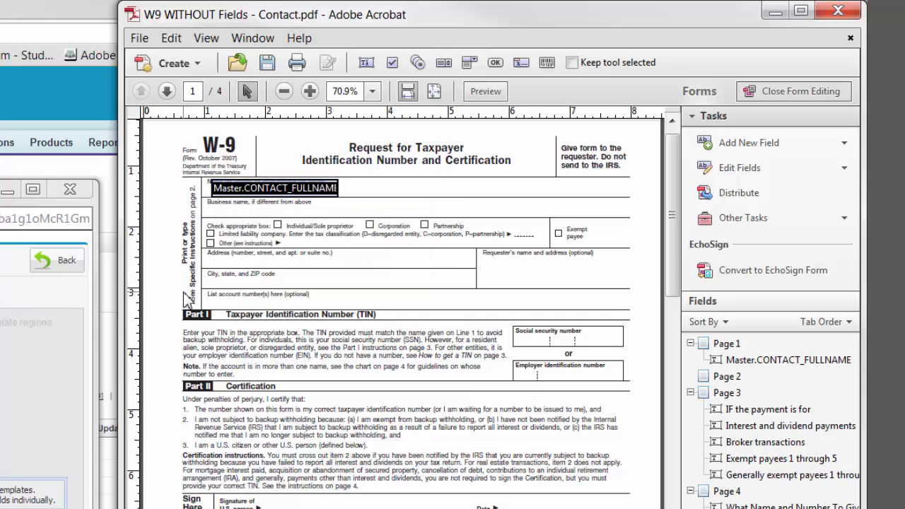
mouse_move(577, 257)
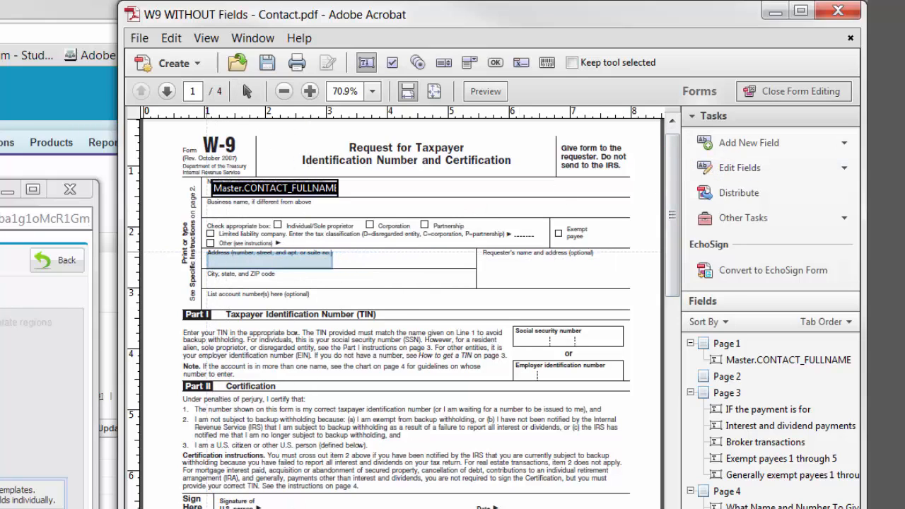
Rename the W-9 address field to the copied Master mailing merge field name.
left_click(269, 260)
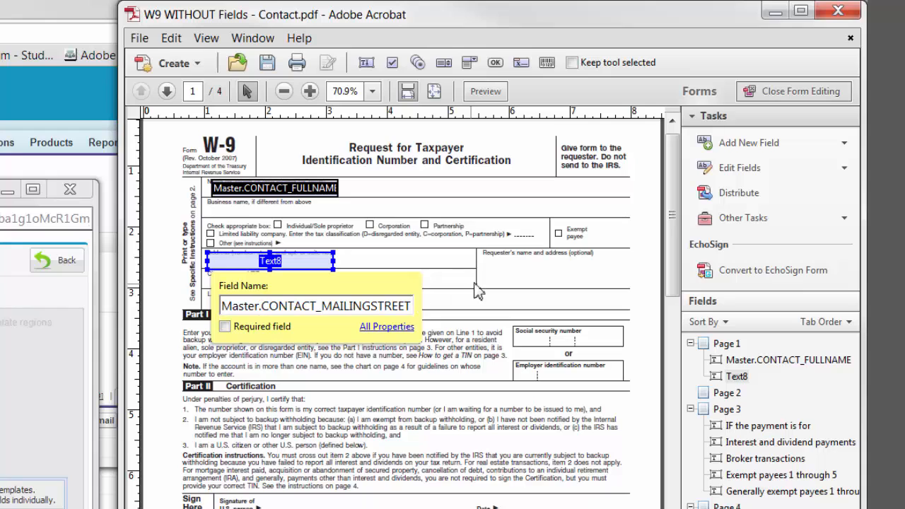
left_click(748, 141)
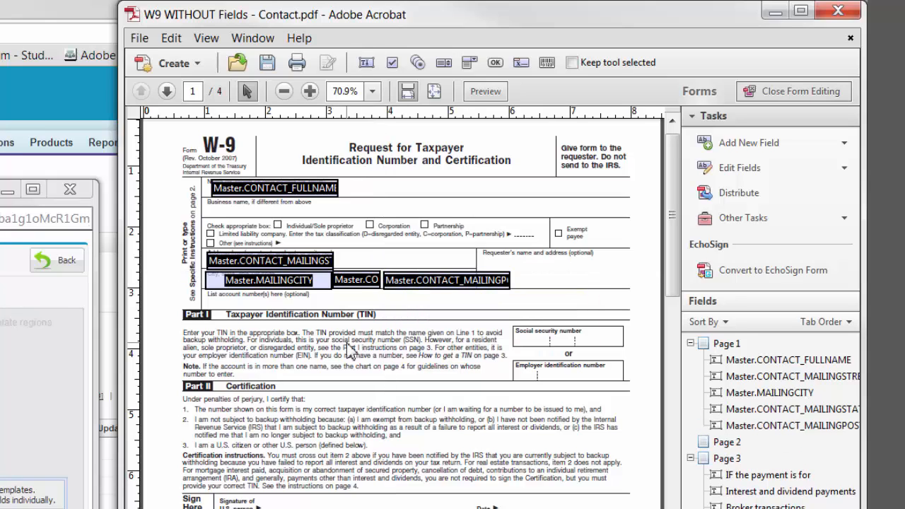
mouse_move(351, 352)
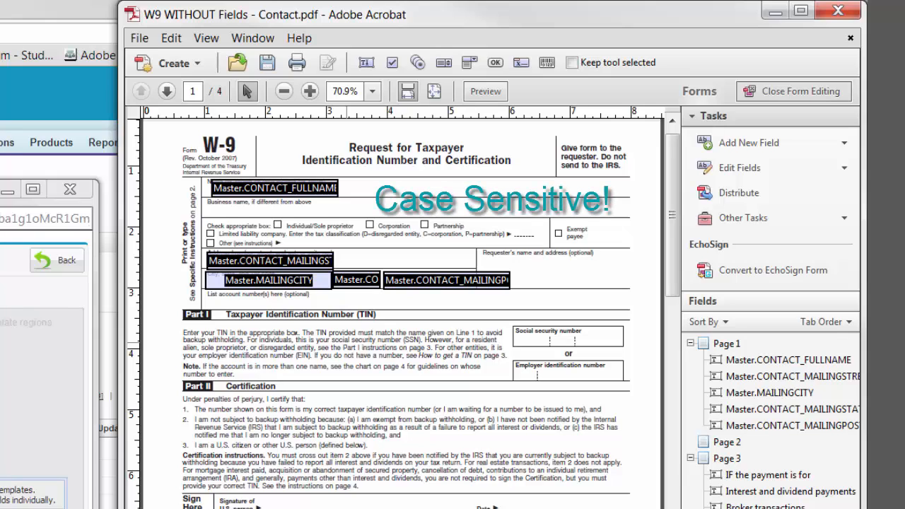
Align the selected city, state and postal-code fields, then go to File to save.
left_click(444, 280)
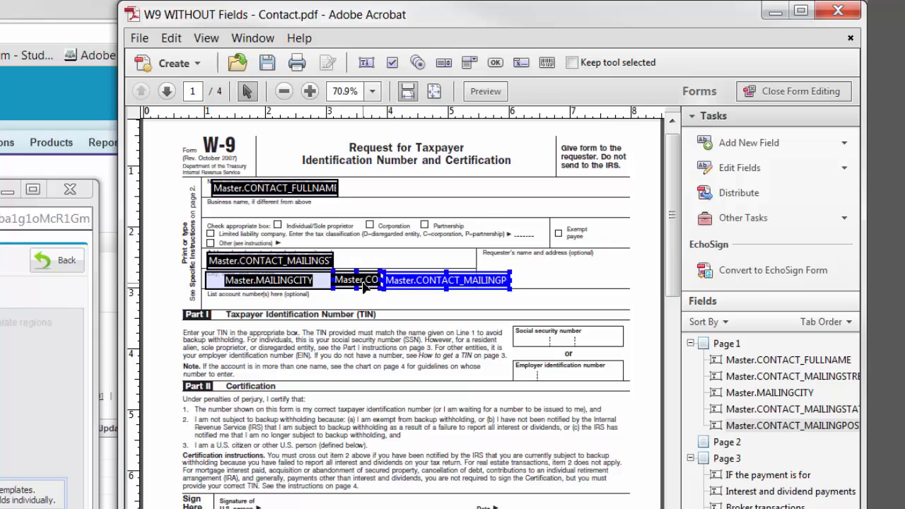
right_click(268, 280)
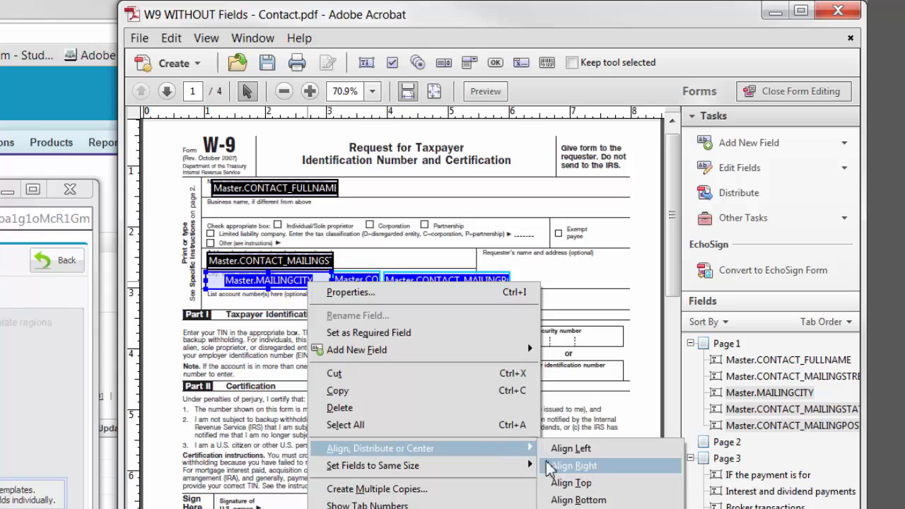
left_click(573, 466)
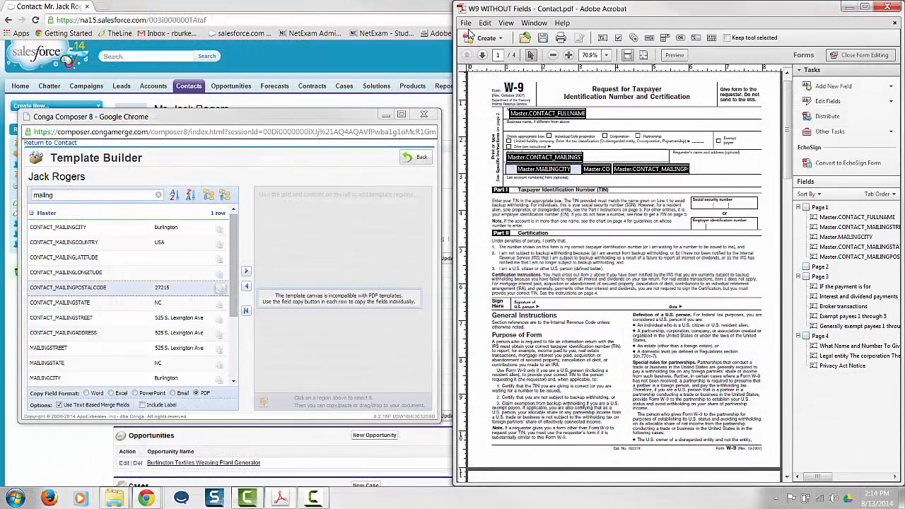
left_click(466, 23)
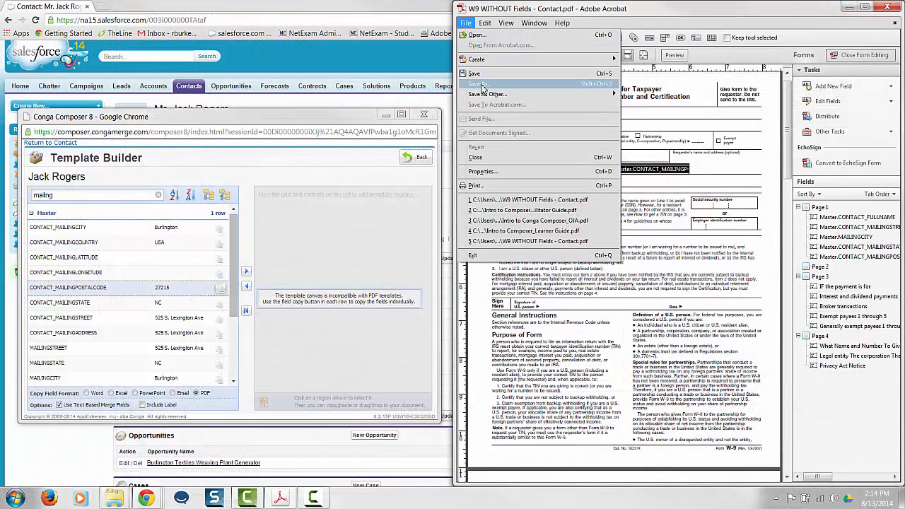